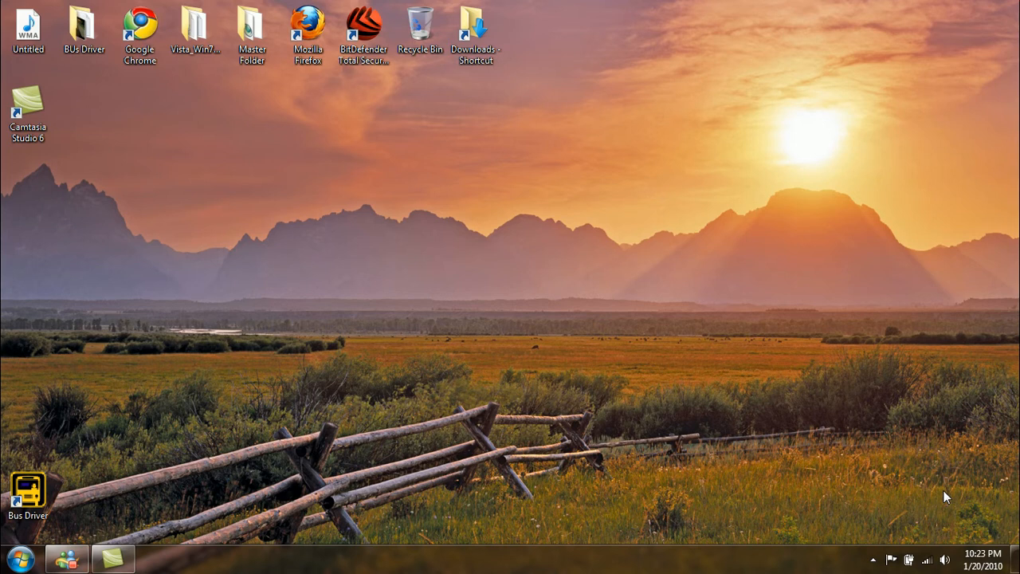
mouse_move(555, 331)
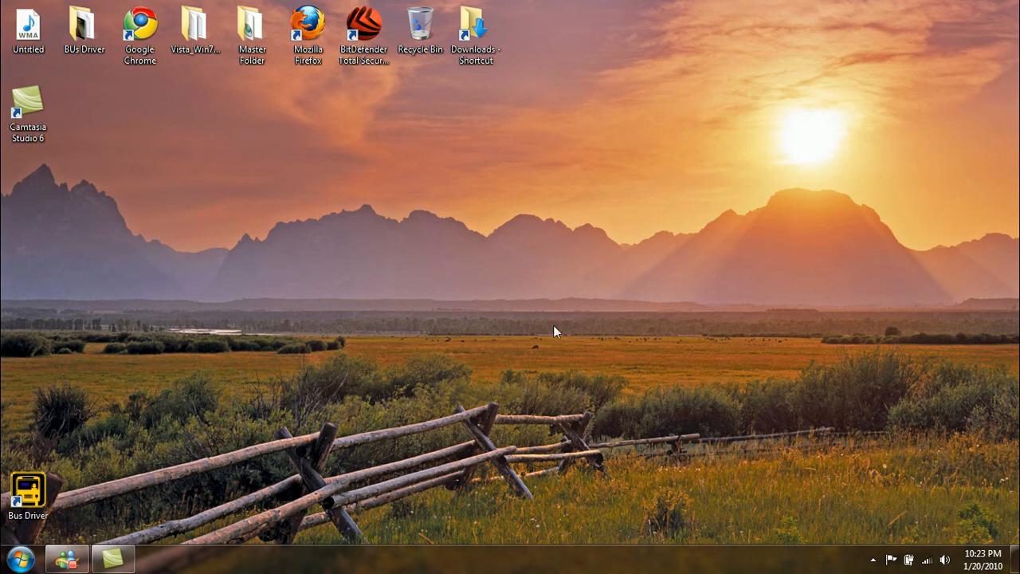
mouse_move(311, 146)
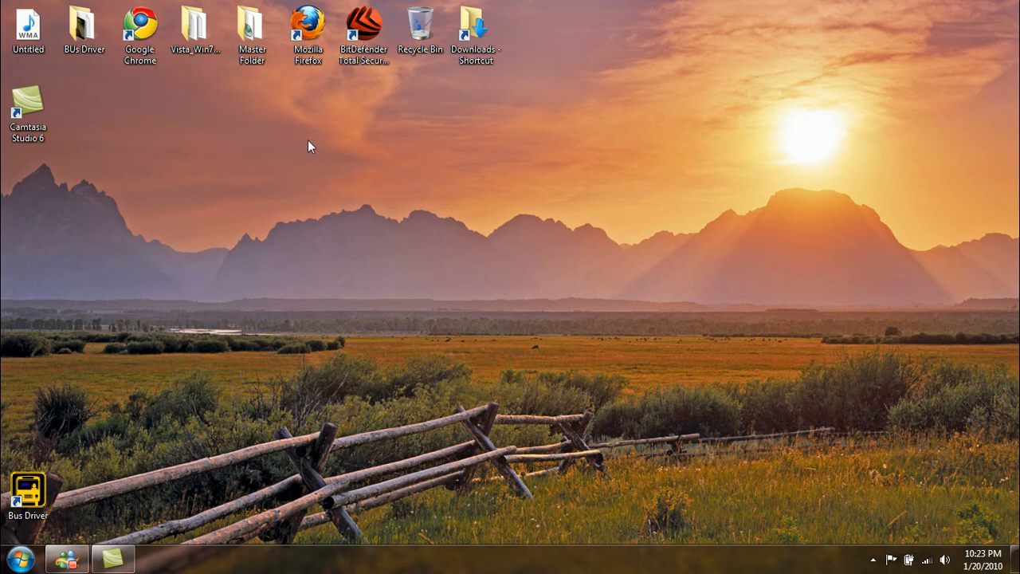
Step: In Firefox, return to the RapidShare page for BUs_Driver.rar and start the free-user download
click(306, 36)
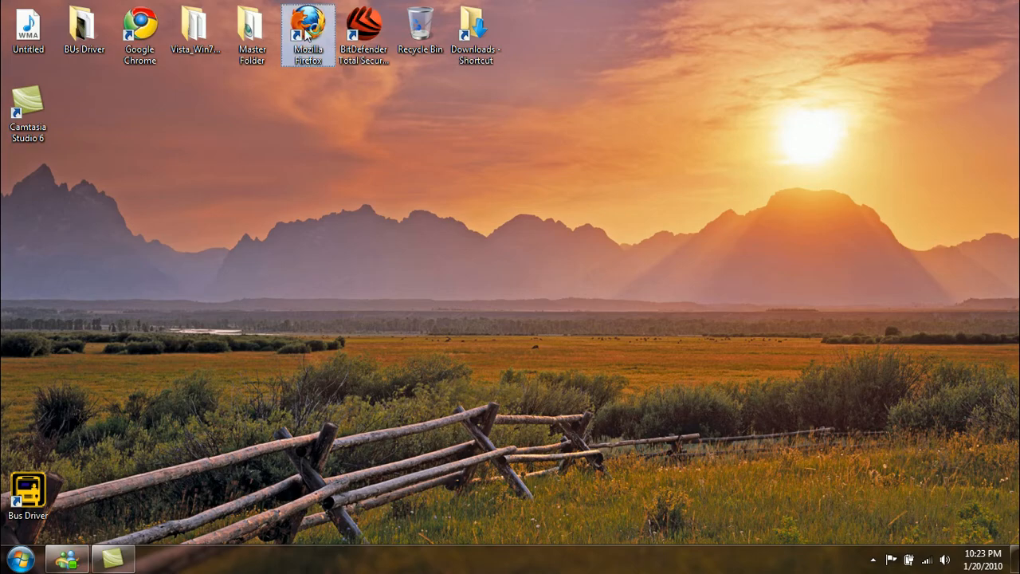
double_click(306, 31)
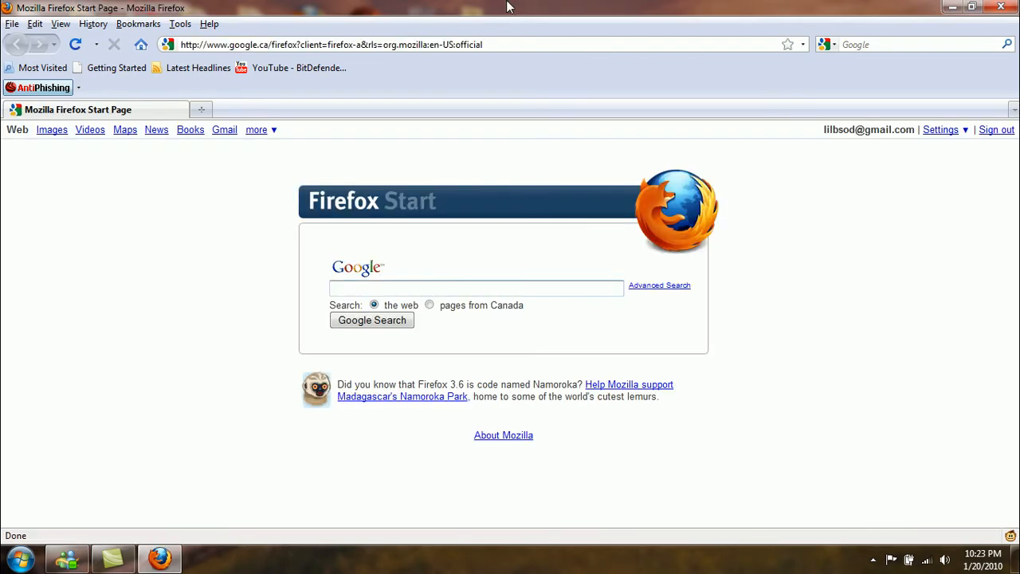
click(331, 45)
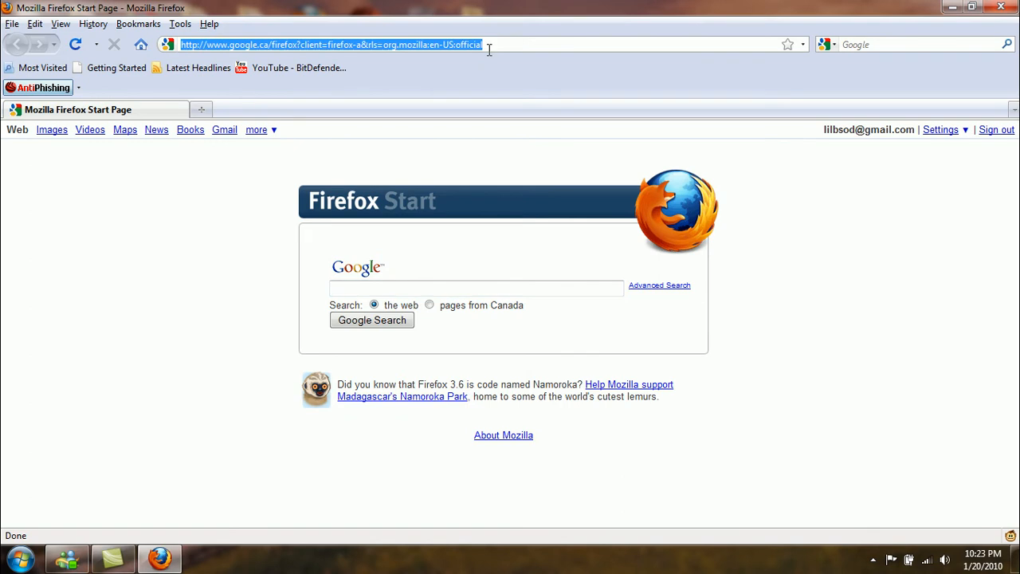
click(92, 24)
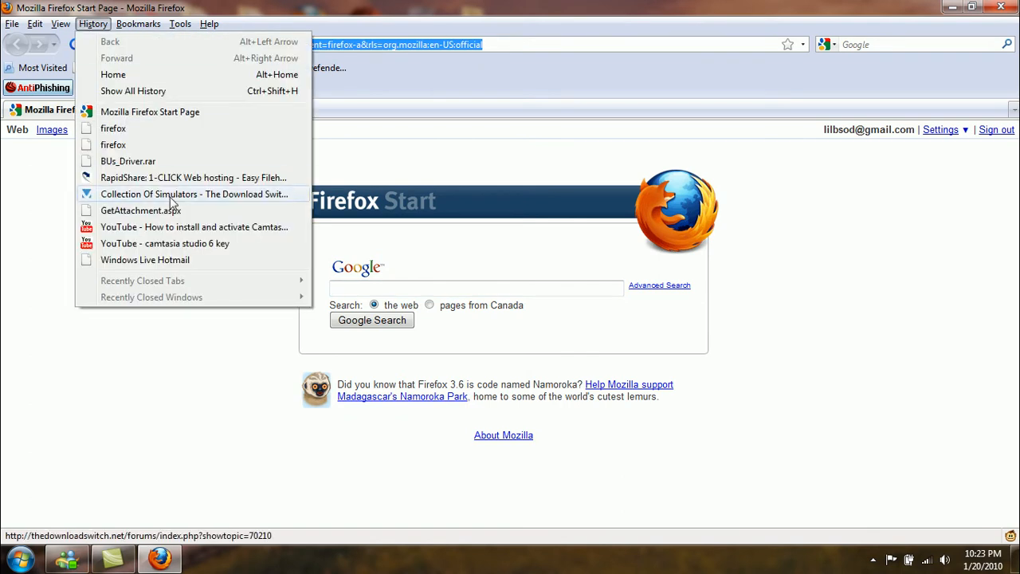
click(192, 179)
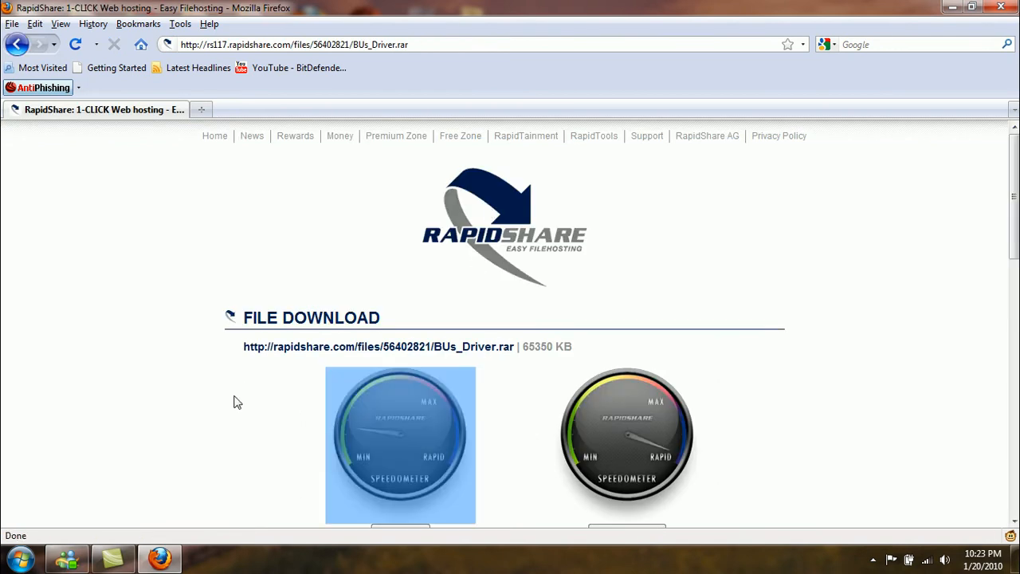
scroll(down, 3)
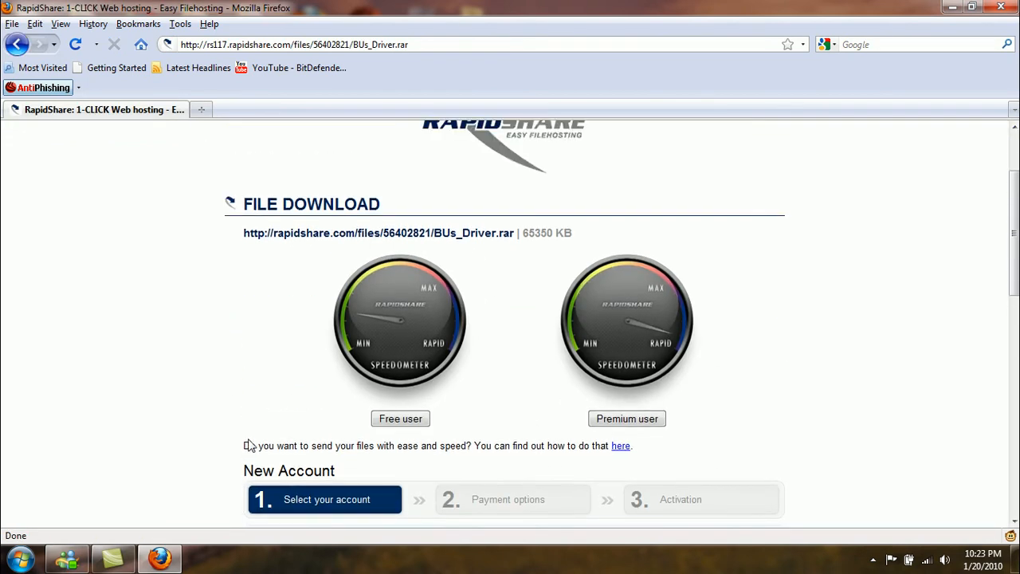
click(400, 417)
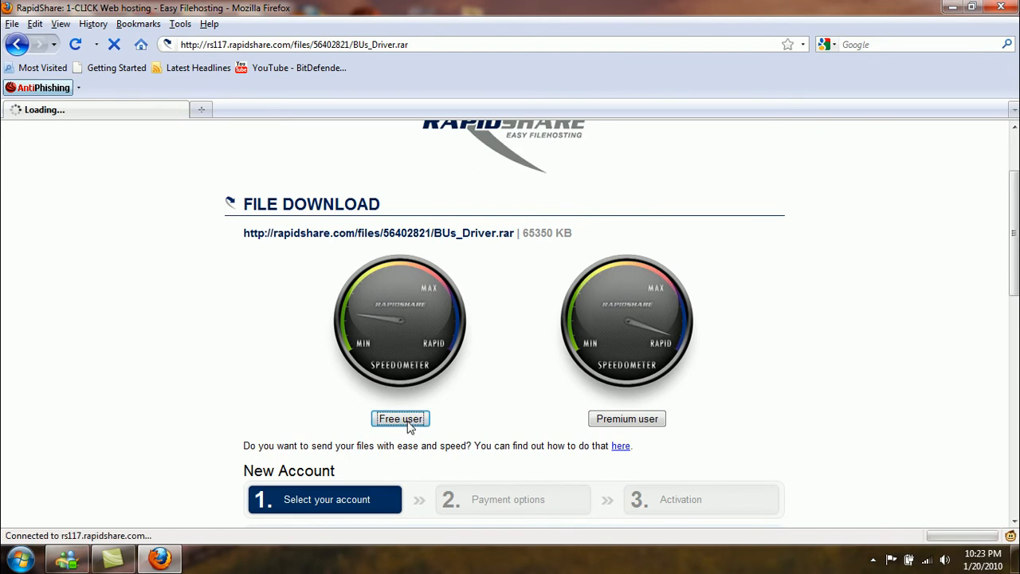
click(400, 417)
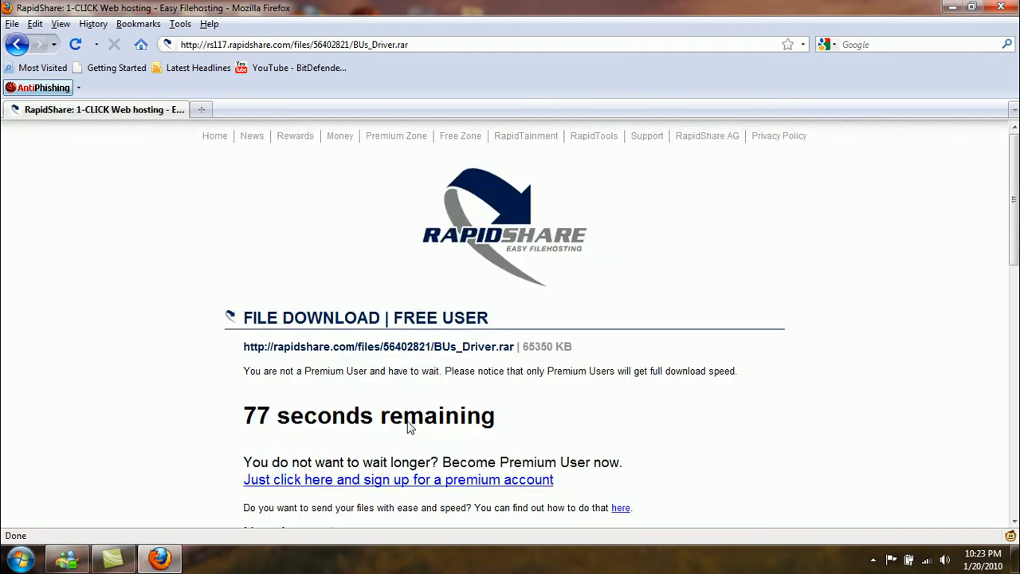
mouse_move(128, 287)
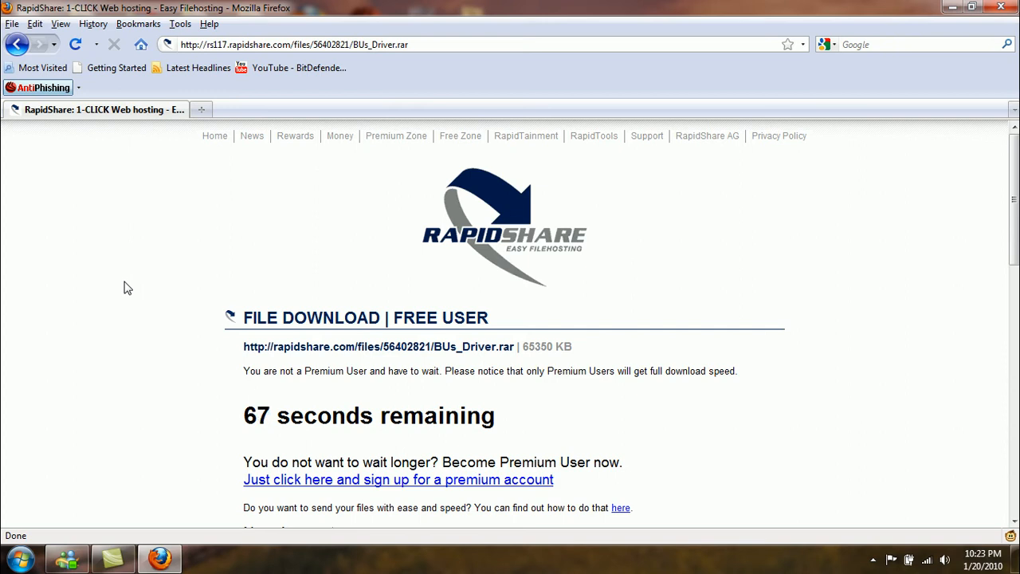
mouse_move(220, 401)
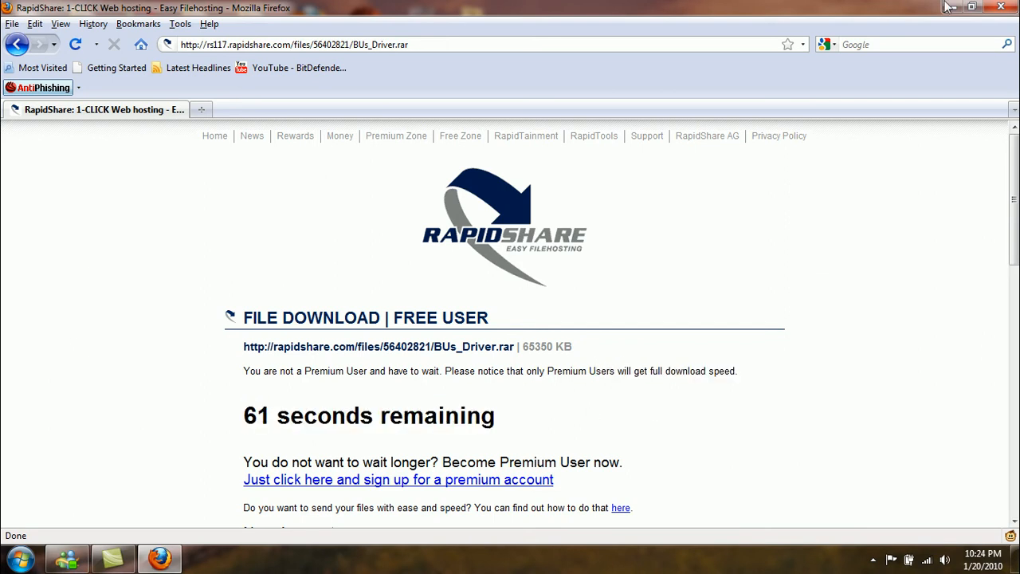
click(970, 7)
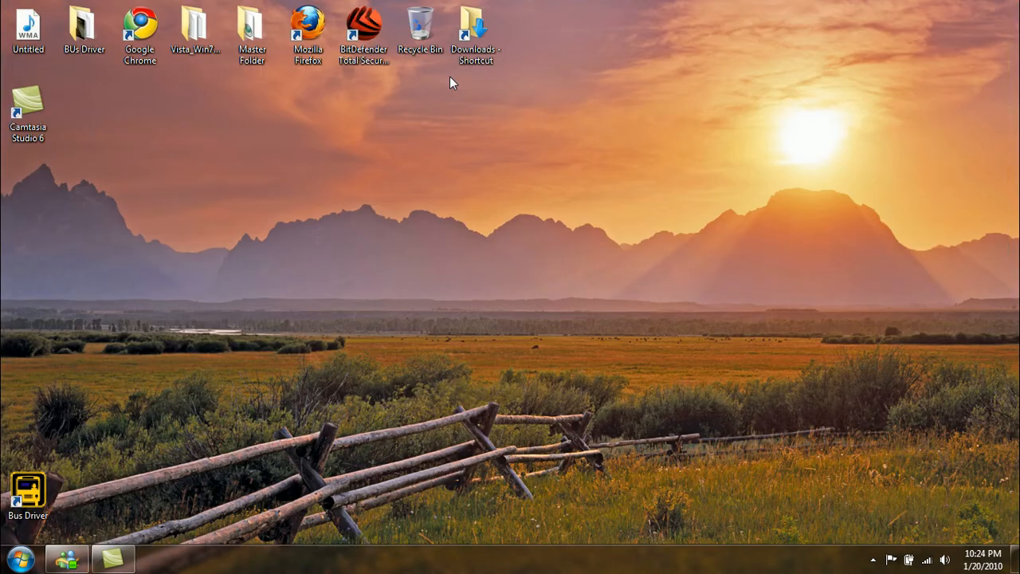
mouse_move(62, 63)
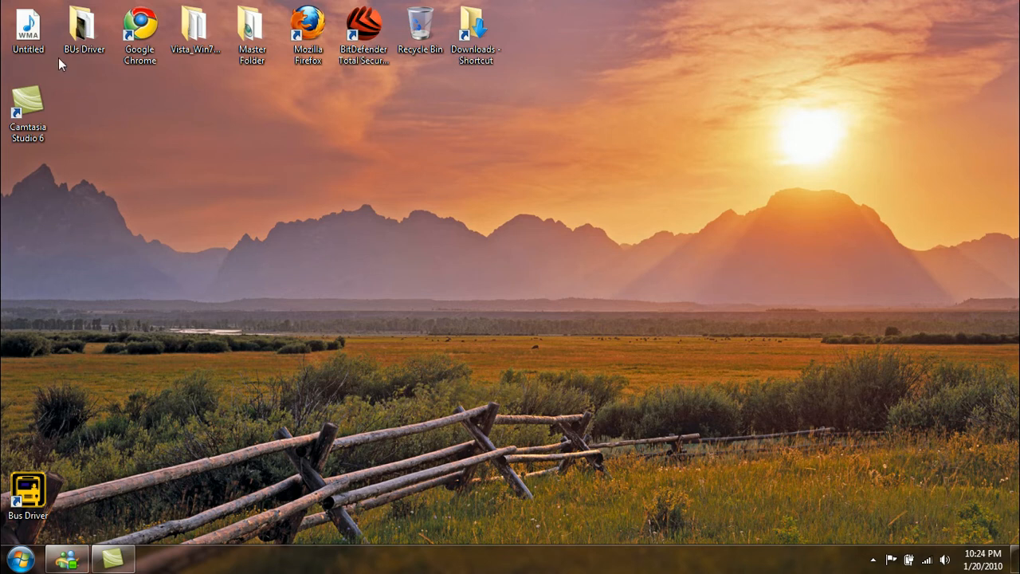
Step: Open BUs_Driver.rar from Downloads in WinRAR, minimize it, and relaunch Firefox
click(306, 32)
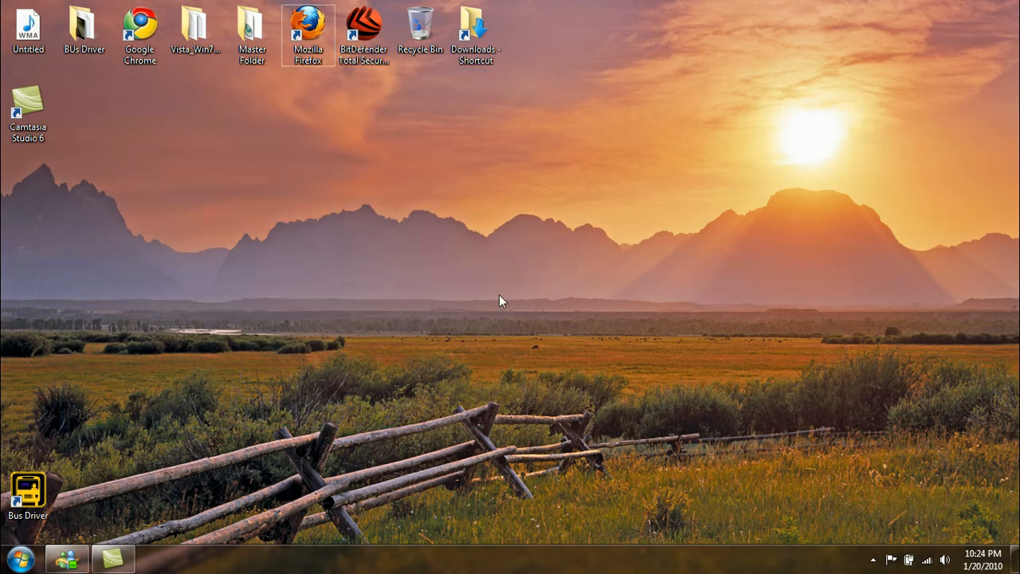
double_click(475, 29)
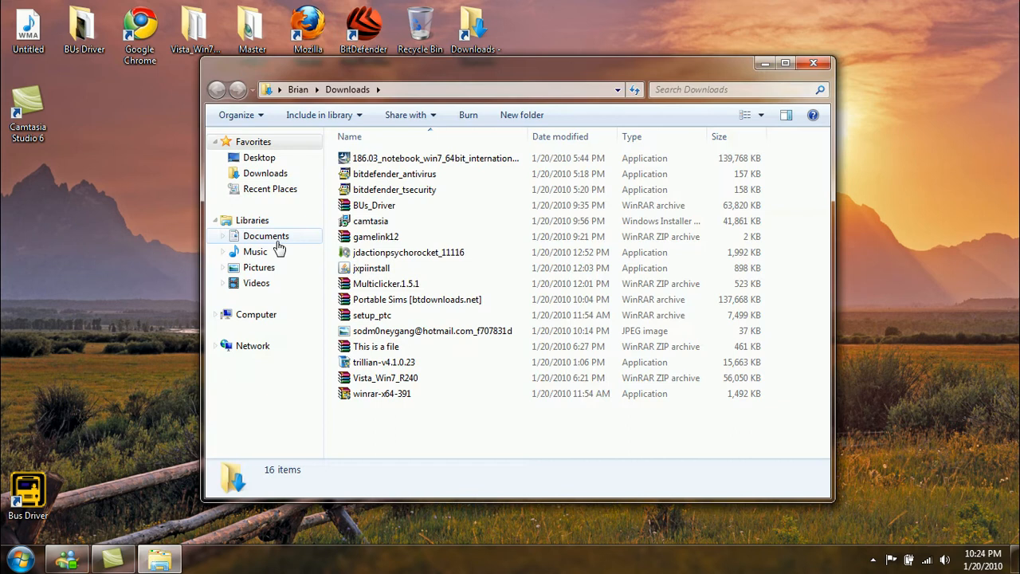
click(373, 204)
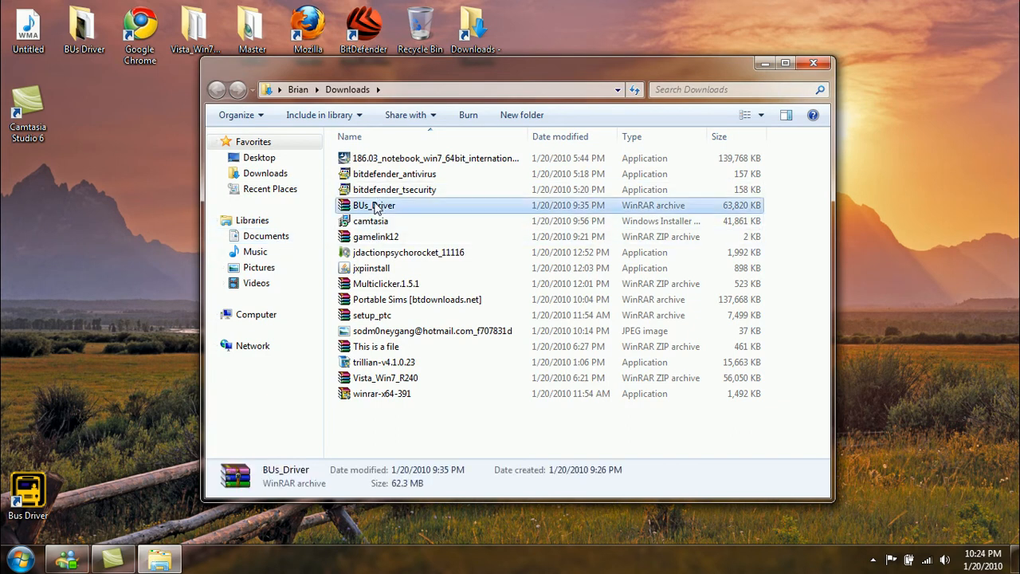
double_click(375, 204)
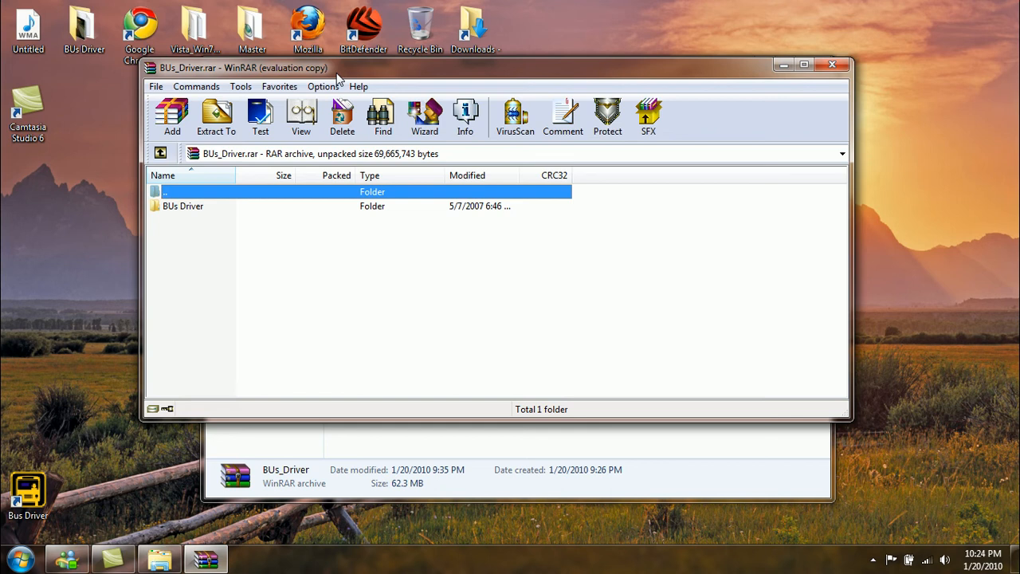
mouse_move(333, 80)
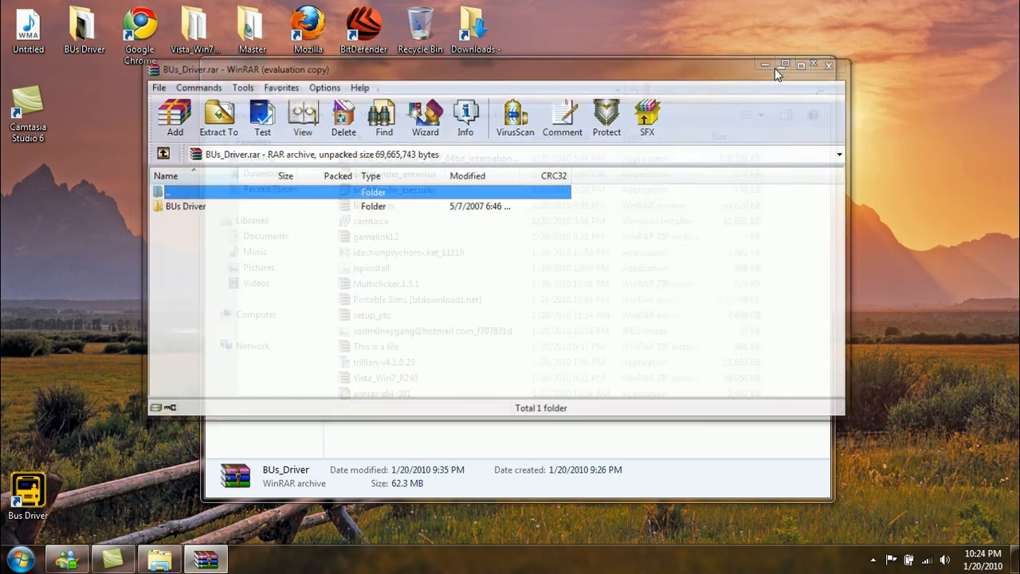
click(828, 64)
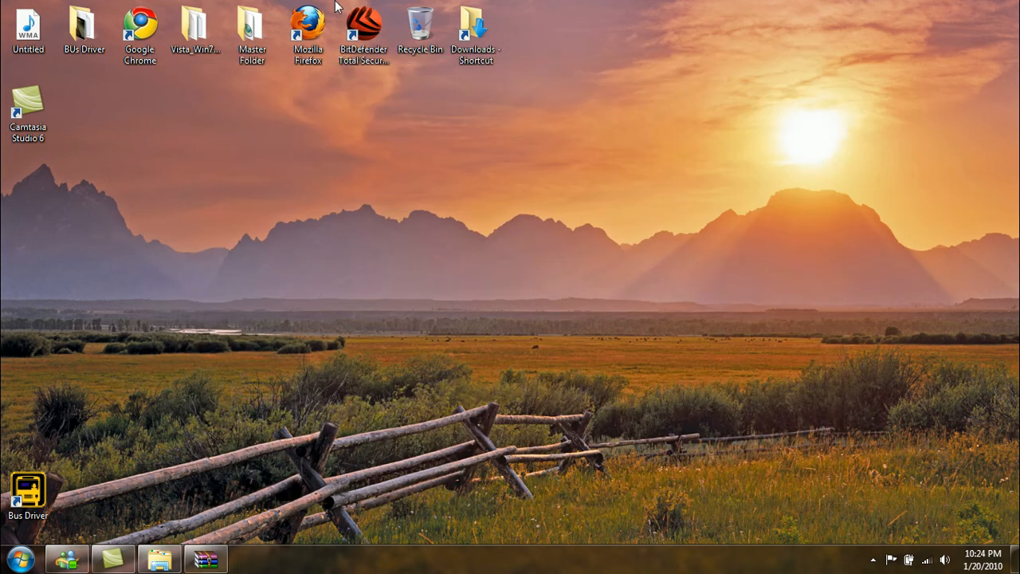
double_click(308, 32)
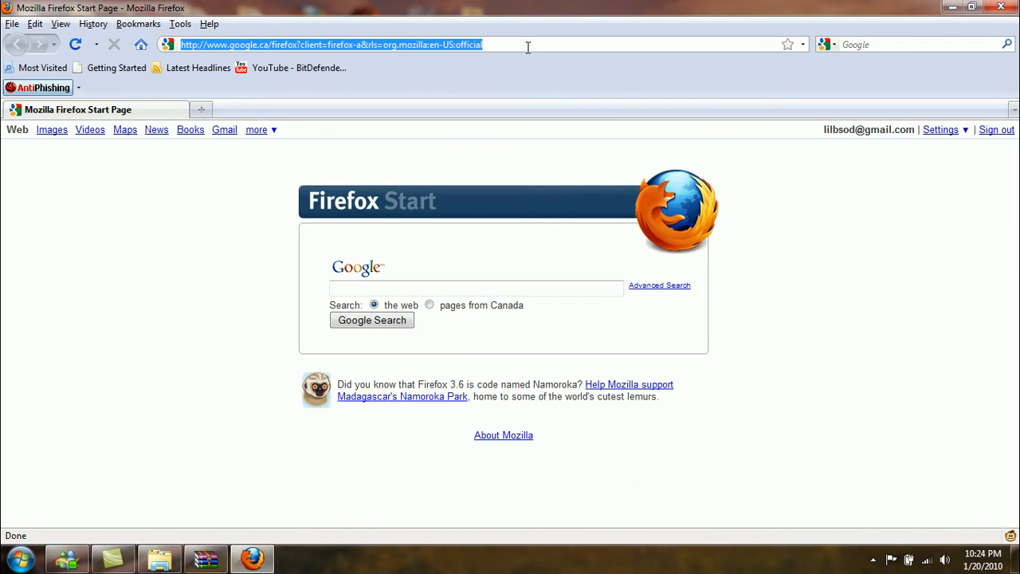
Step: Reach the RARLAB downloads page and start the WinRAR x64 (64 bit) 3.91 download
text(rarlab.com/)
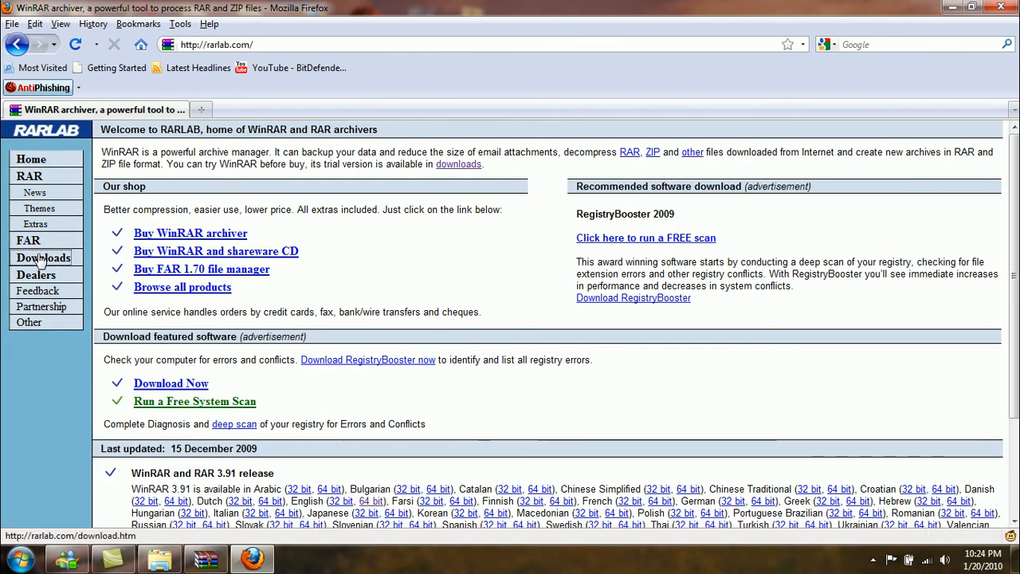
click(43, 258)
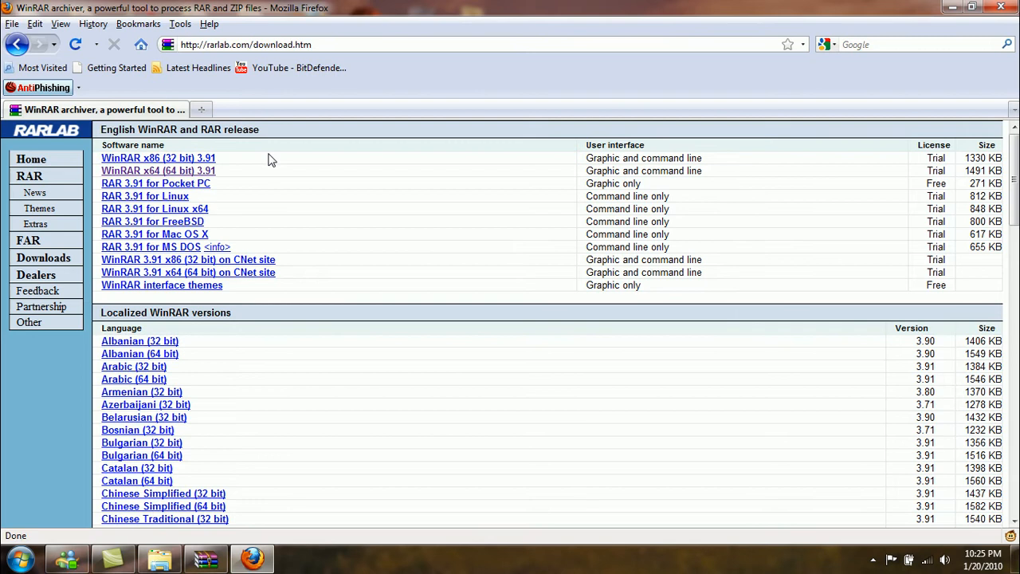
mouse_move(224, 183)
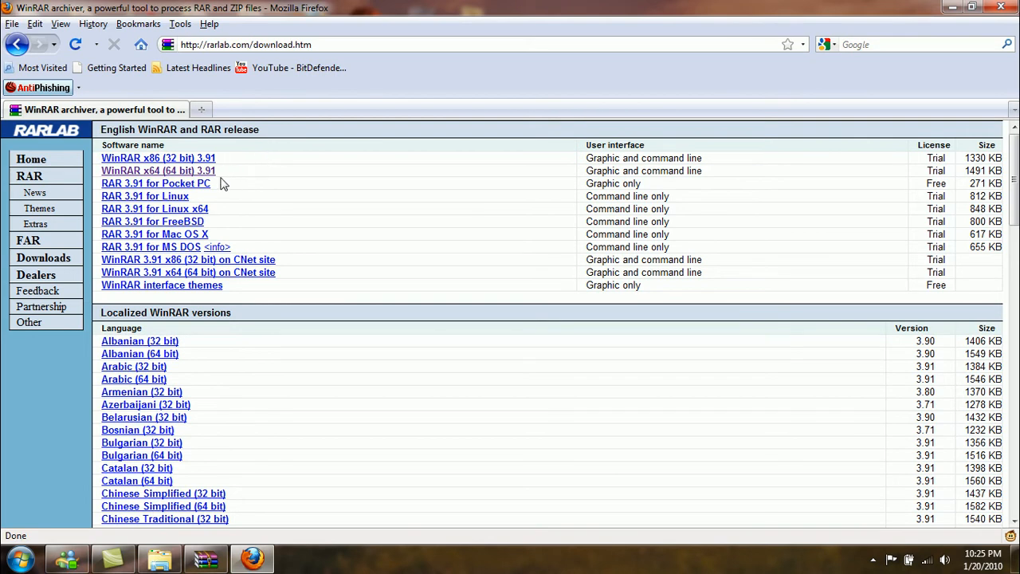
mouse_move(252, 167)
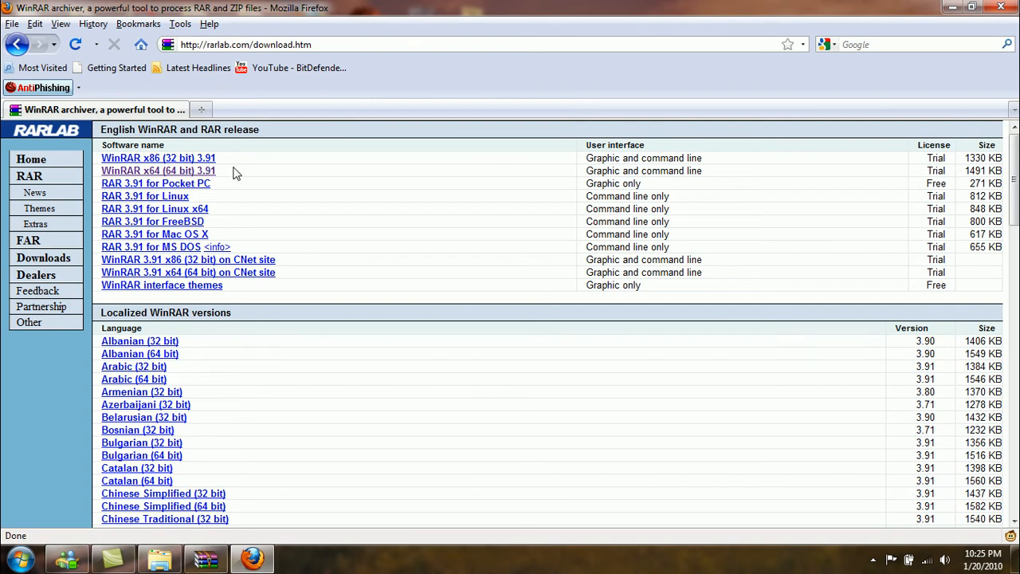
mouse_move(226, 163)
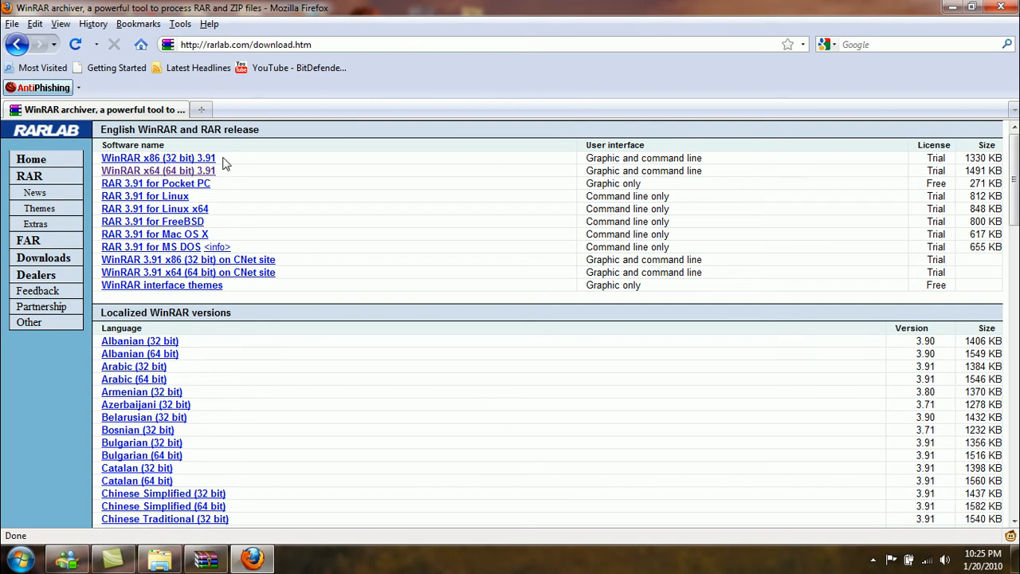
mouse_move(159, 170)
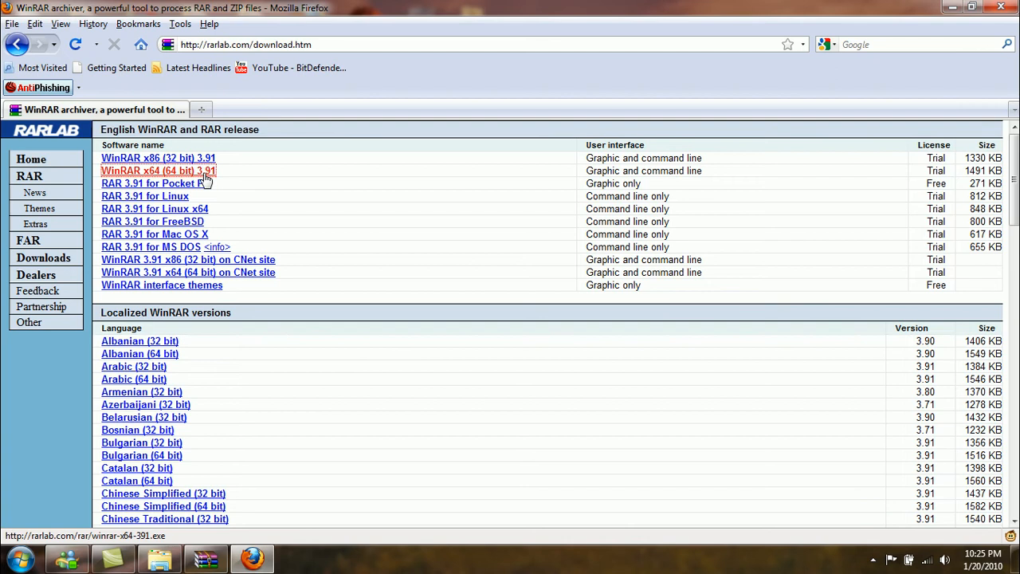
click(158, 170)
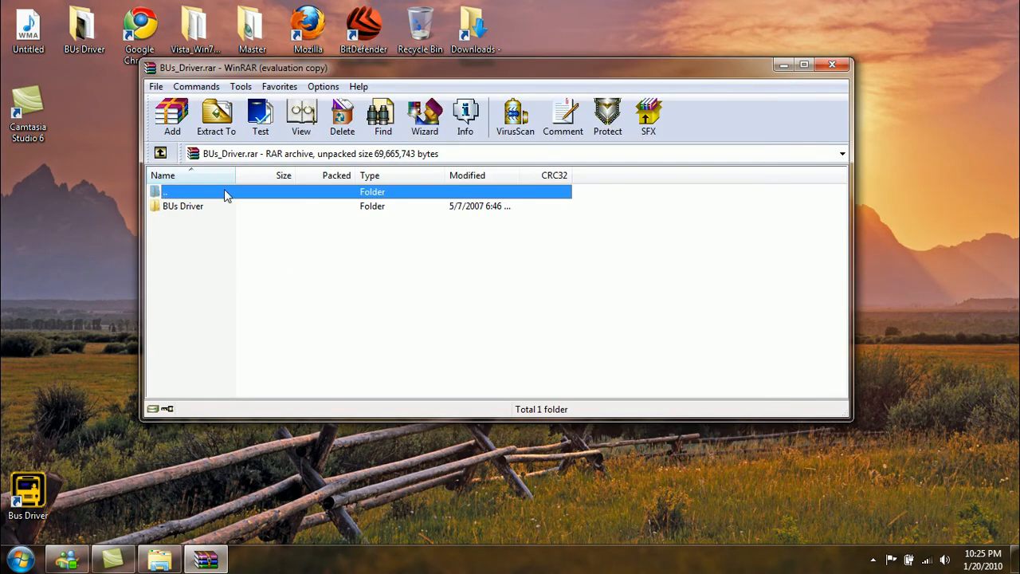
Step: Extract the BUs_Driver archive to the Desktop via Extract To, then close WinRAR
click(215, 114)
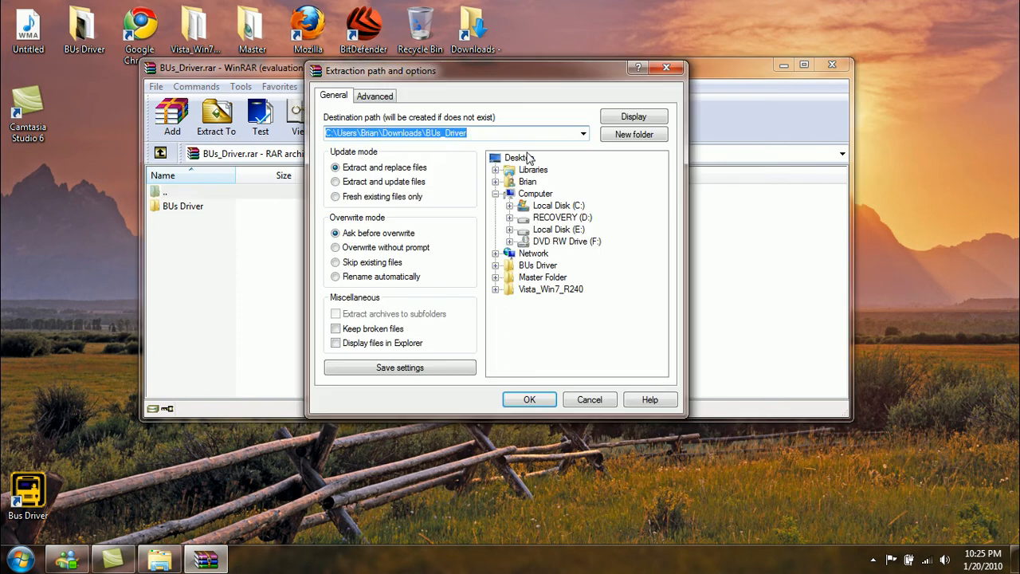
click(520, 158)
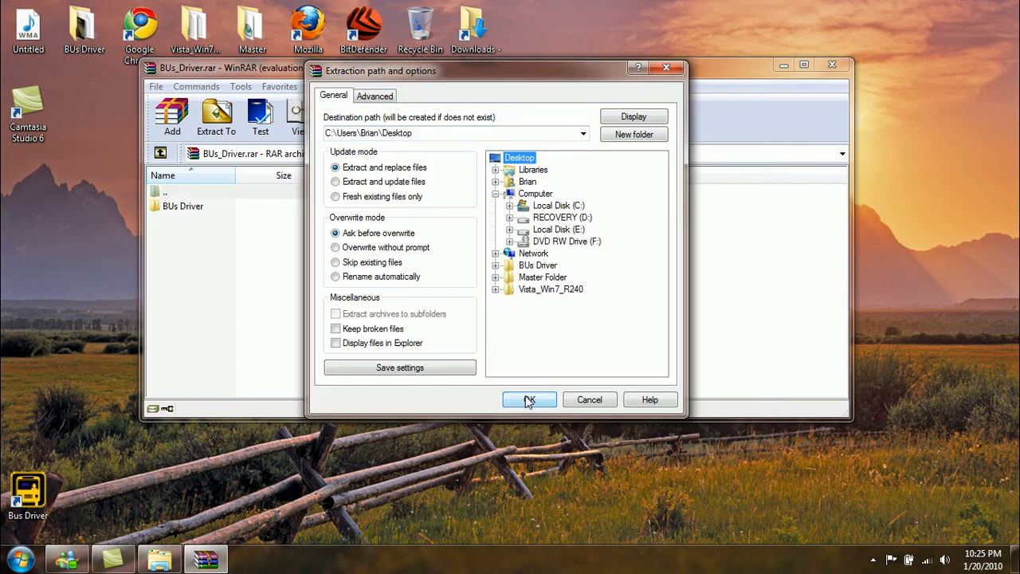
click(529, 398)
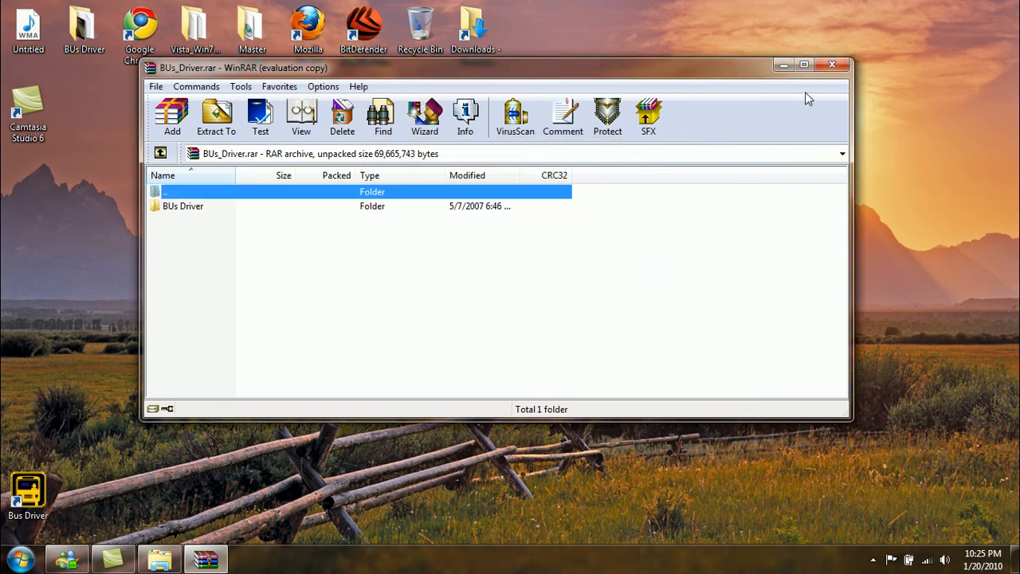
click(832, 64)
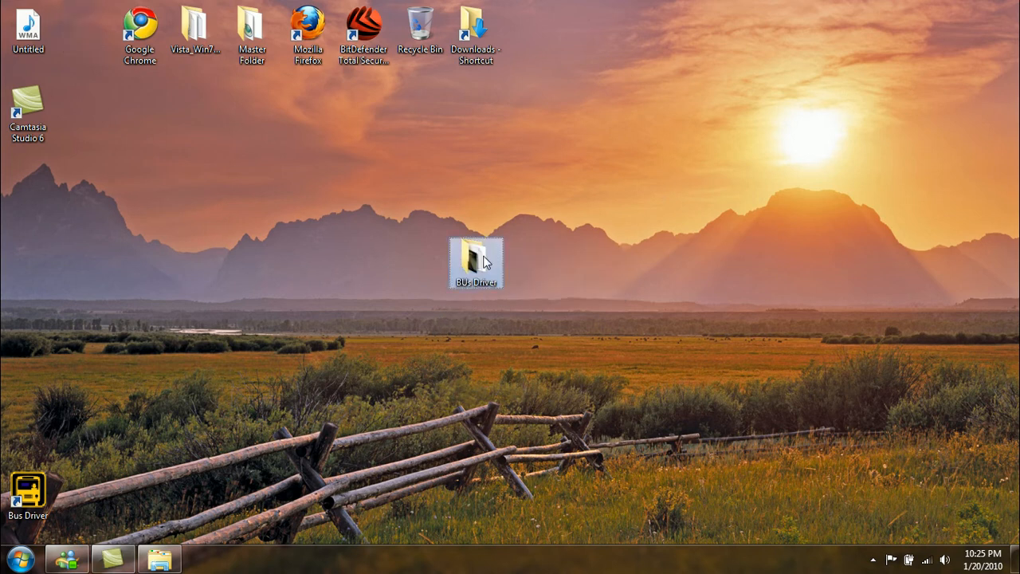
Step: Open the desktop BUs Driver folder and select the BusDriver application among its files
double_click(475, 263)
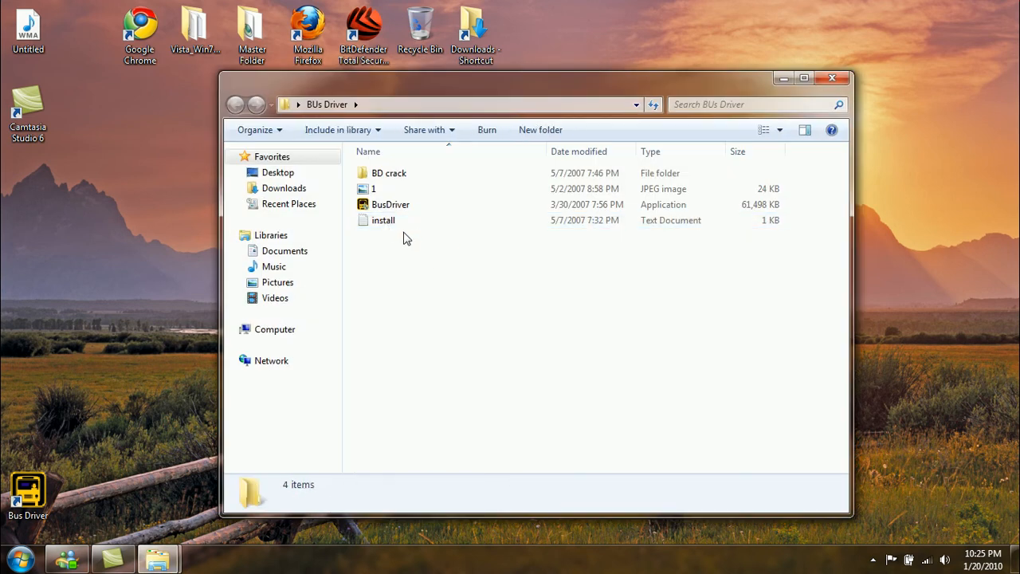
click(391, 204)
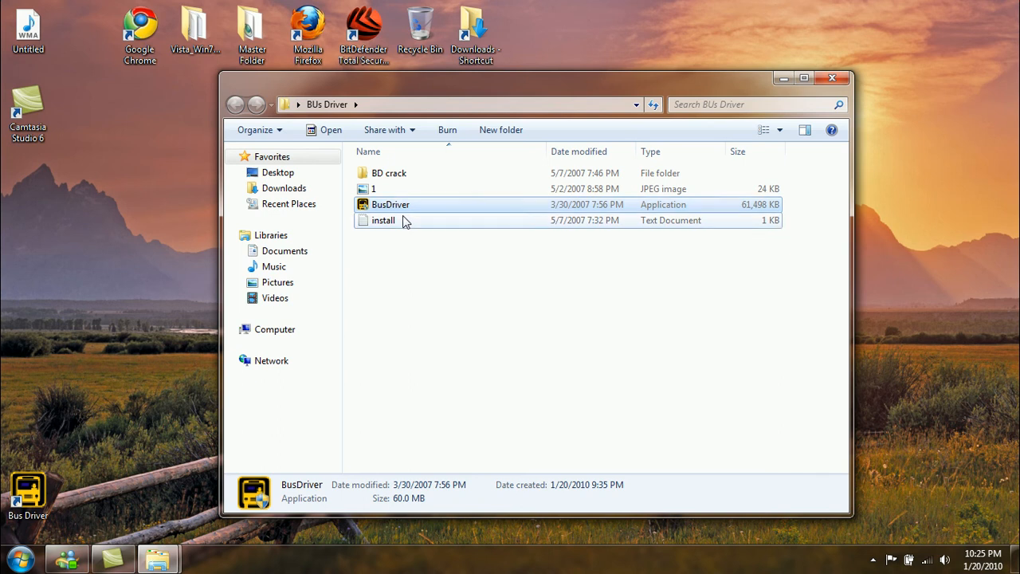
double_click(383, 220)
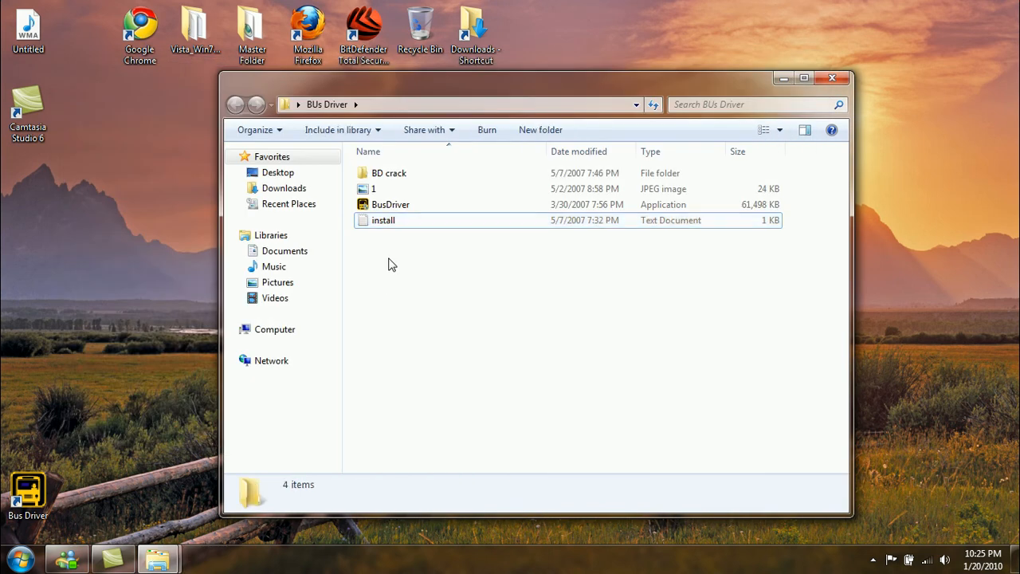
mouse_move(402, 177)
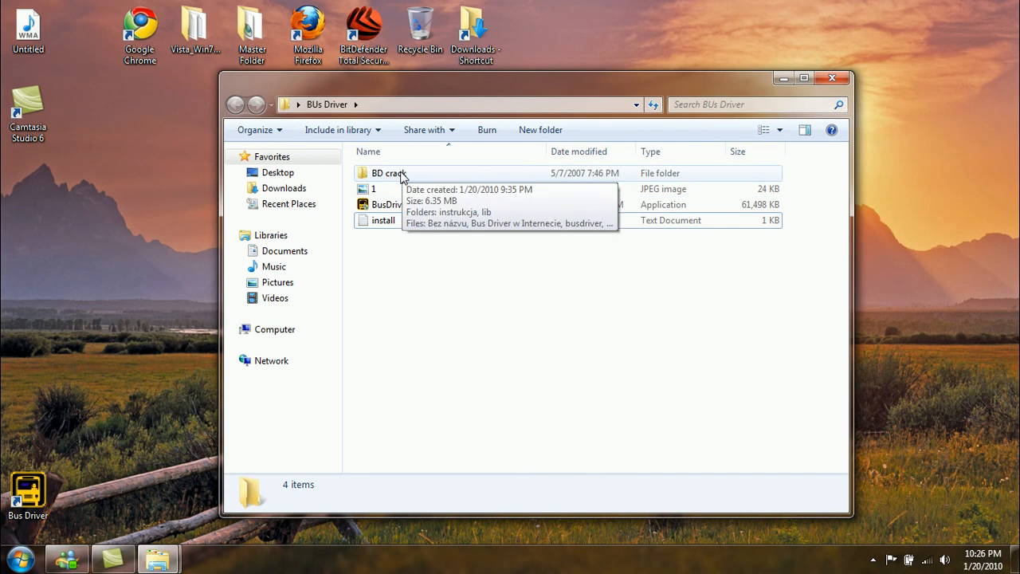
Step: In BD crack, select the busdriver and launcher files and bring up their context menu to copy
double_click(389, 172)
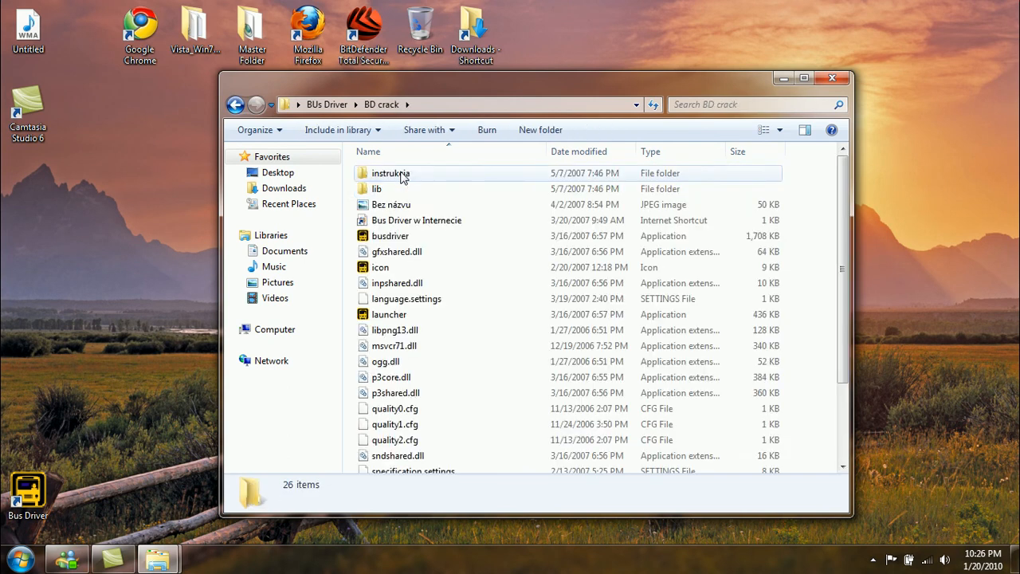
click(389, 235)
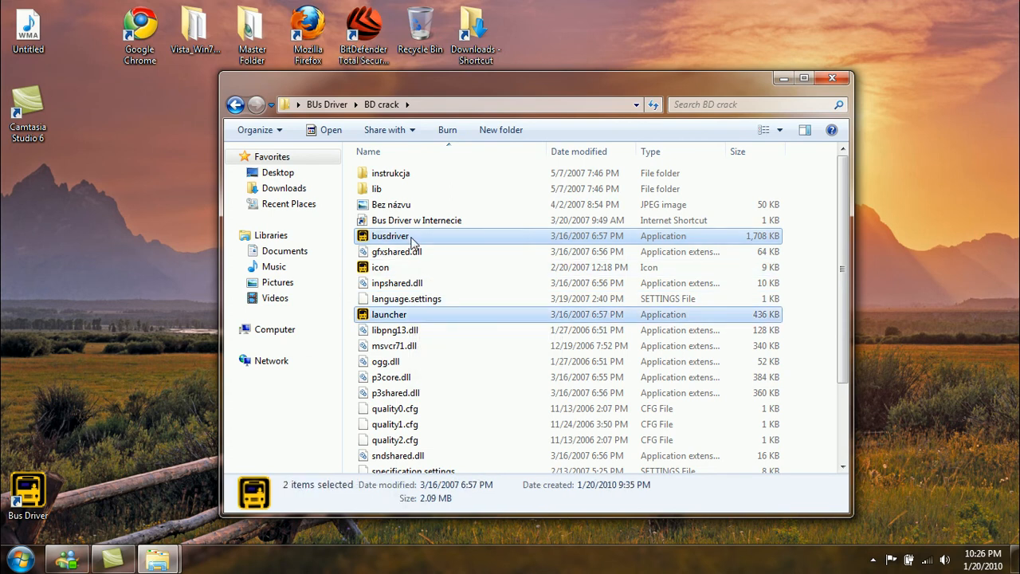
right_click(391, 236)
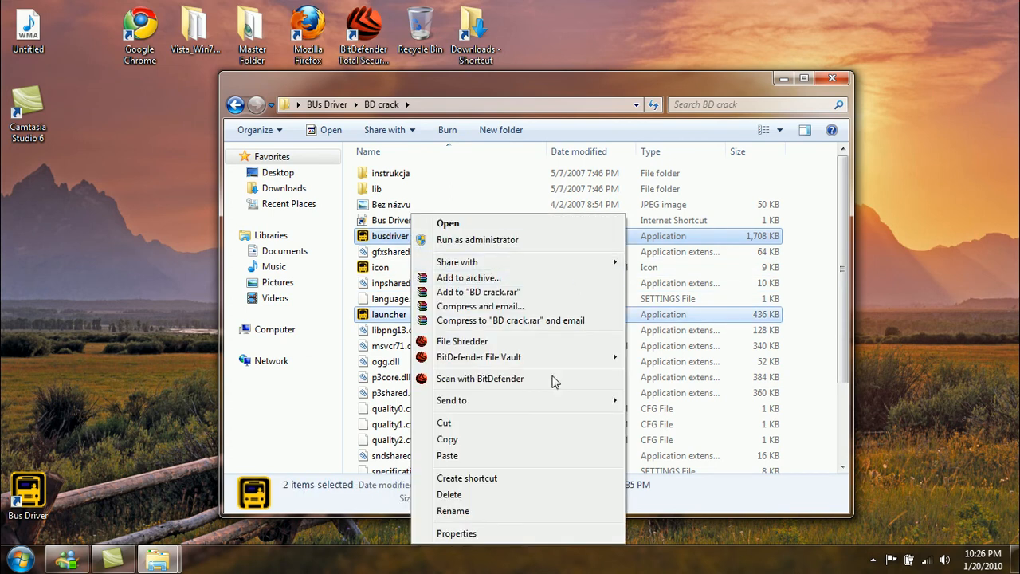
mouse_move(534, 440)
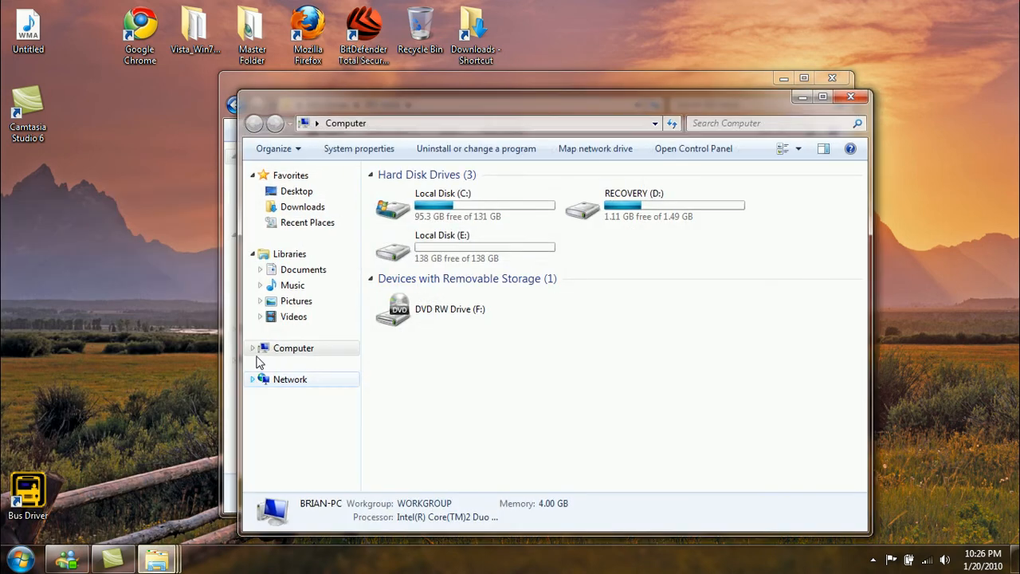
Step: Paste the crack files into C:\Program Files (x86)\Bus Driver and close the Explorer windows
double_click(443, 204)
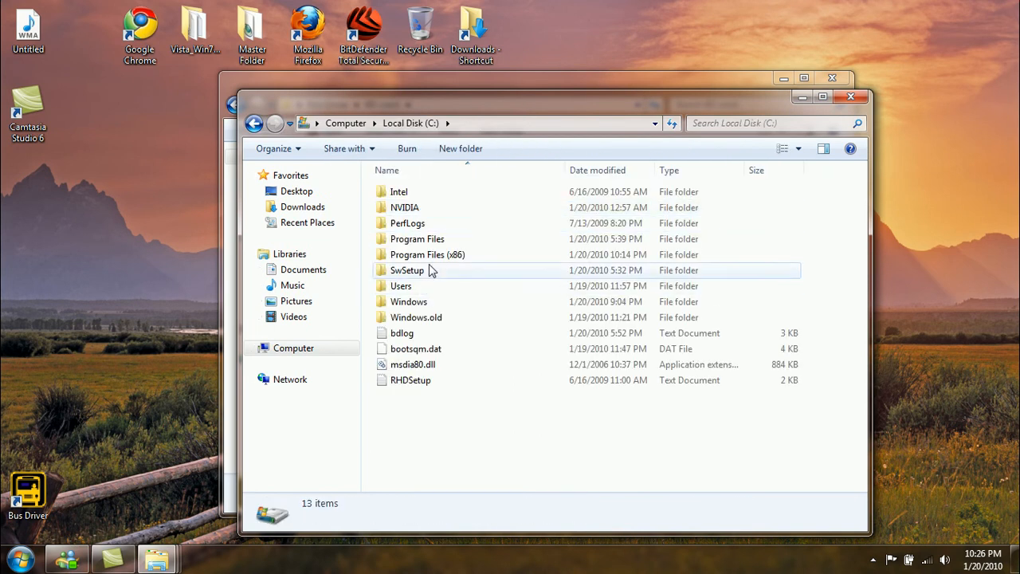
double_click(427, 255)
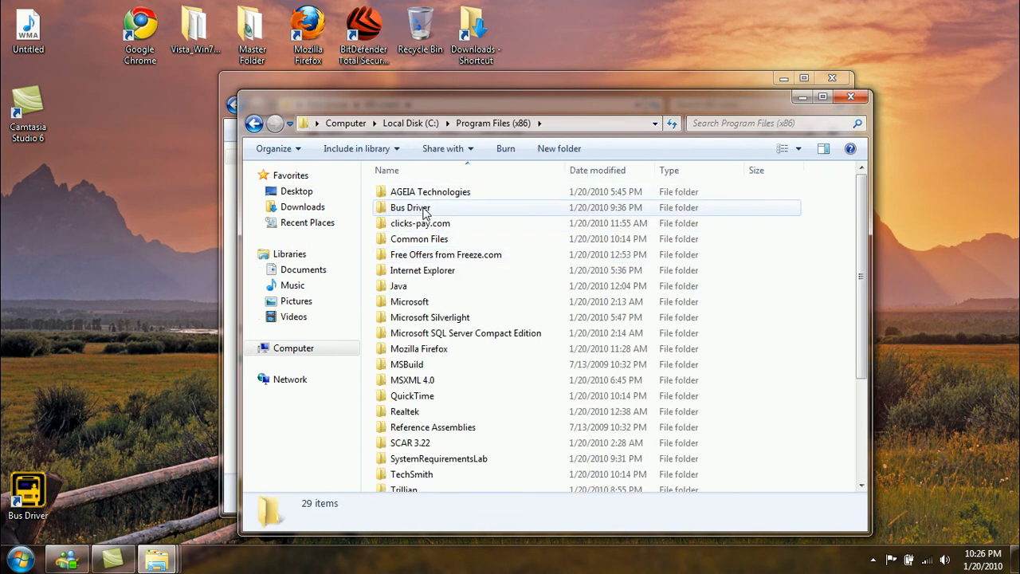
double_click(410, 207)
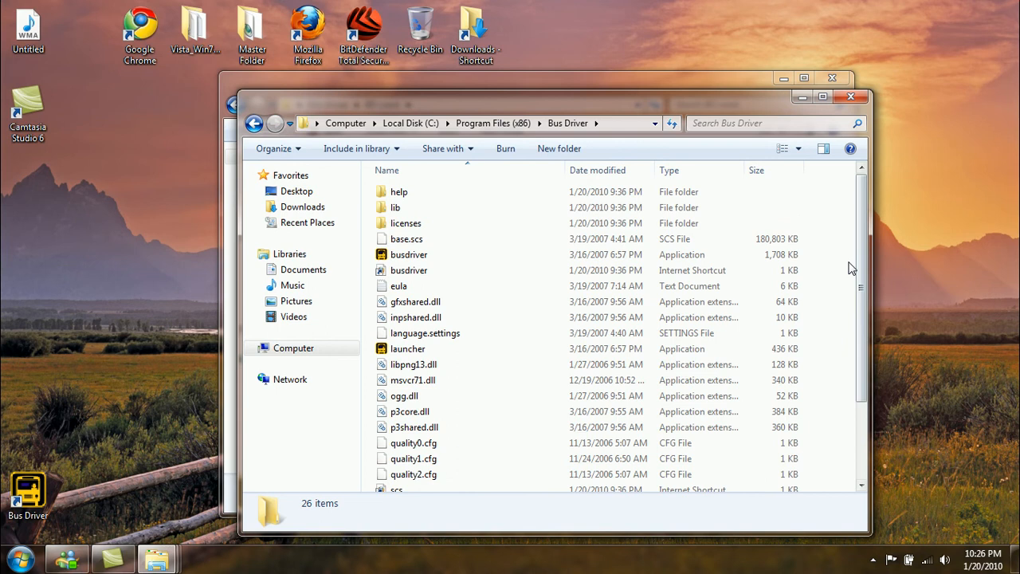
right_click(848, 267)
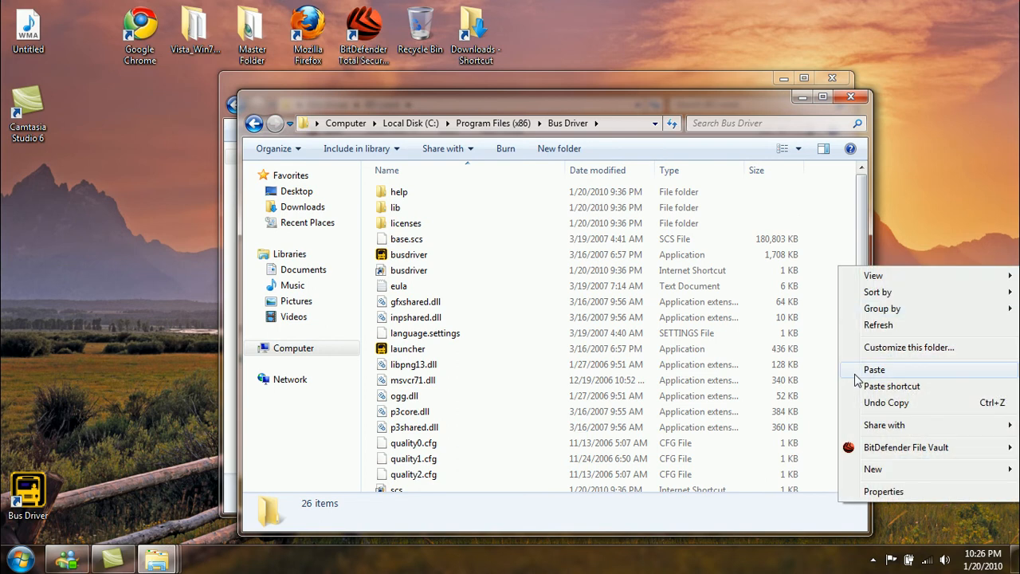
click(873, 370)
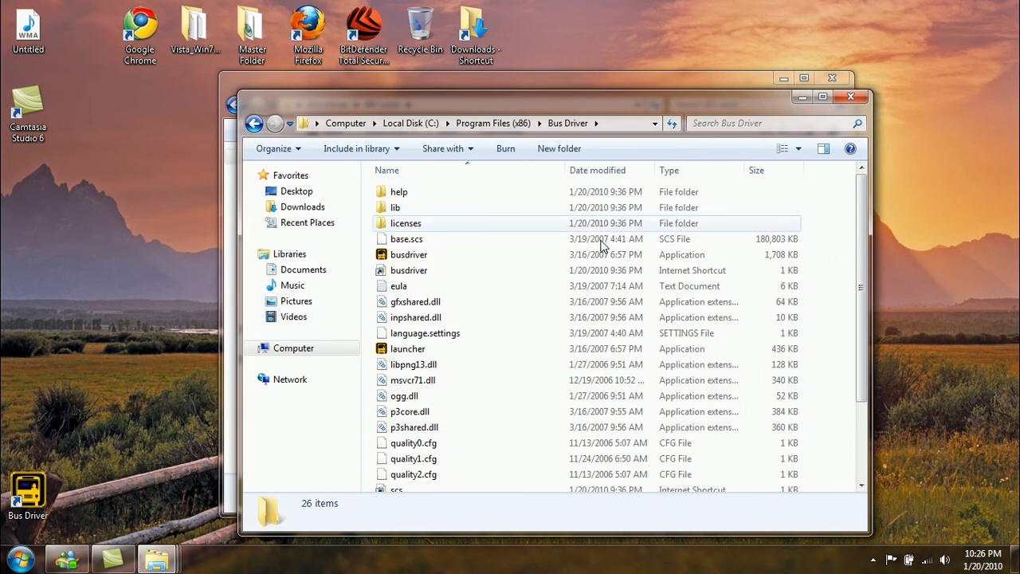
mouse_move(557, 255)
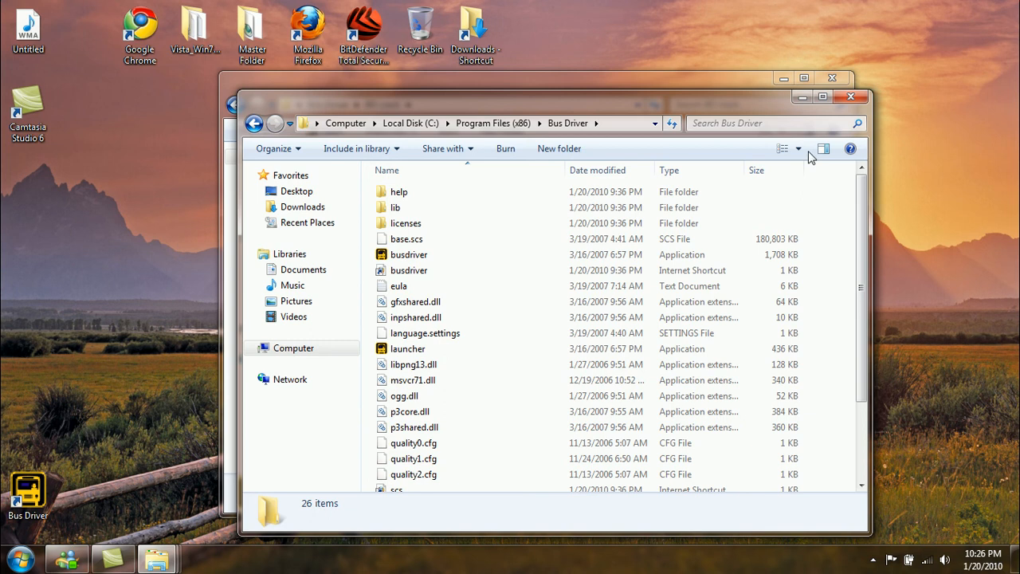
mouse_move(825, 172)
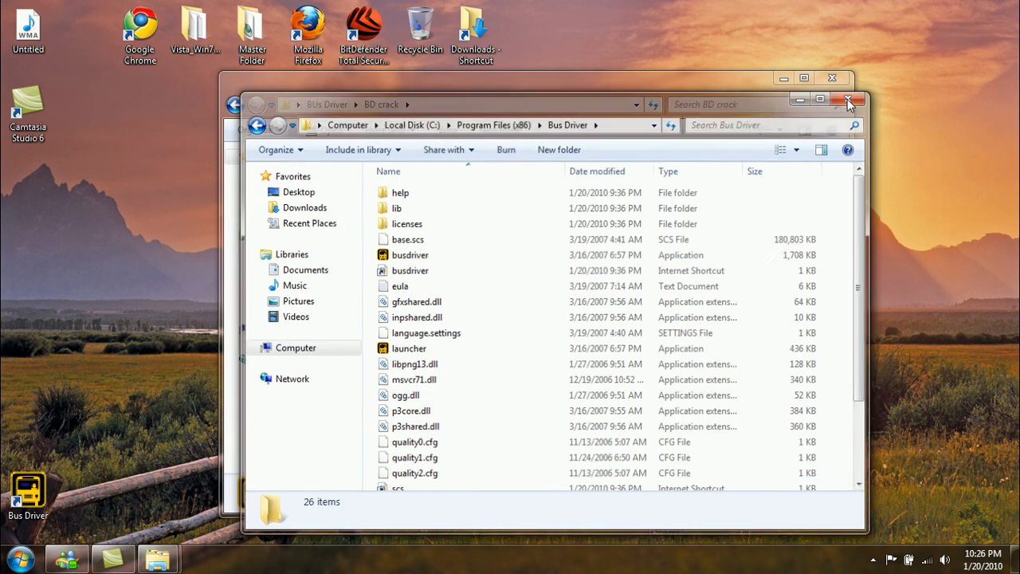
click(847, 102)
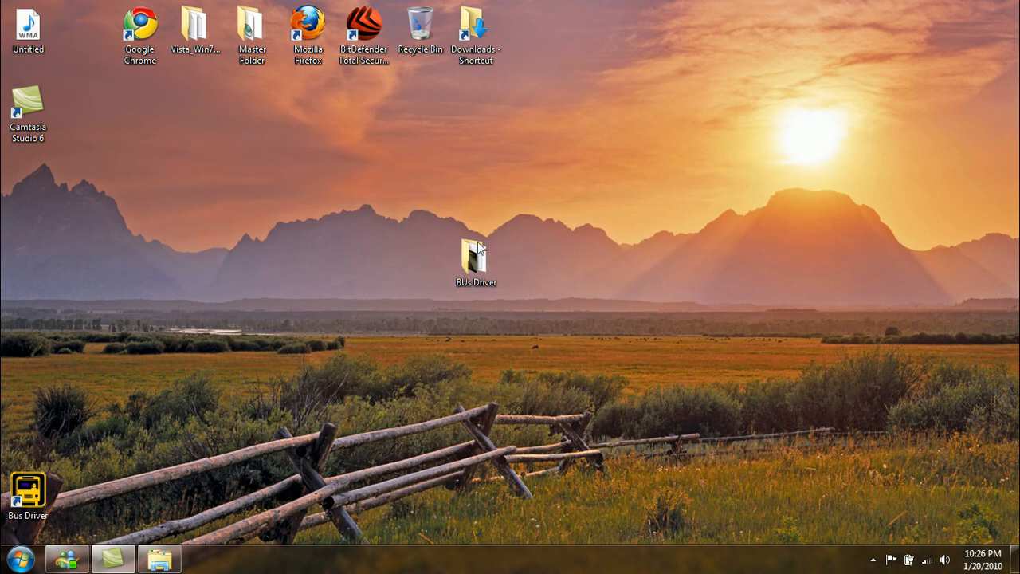